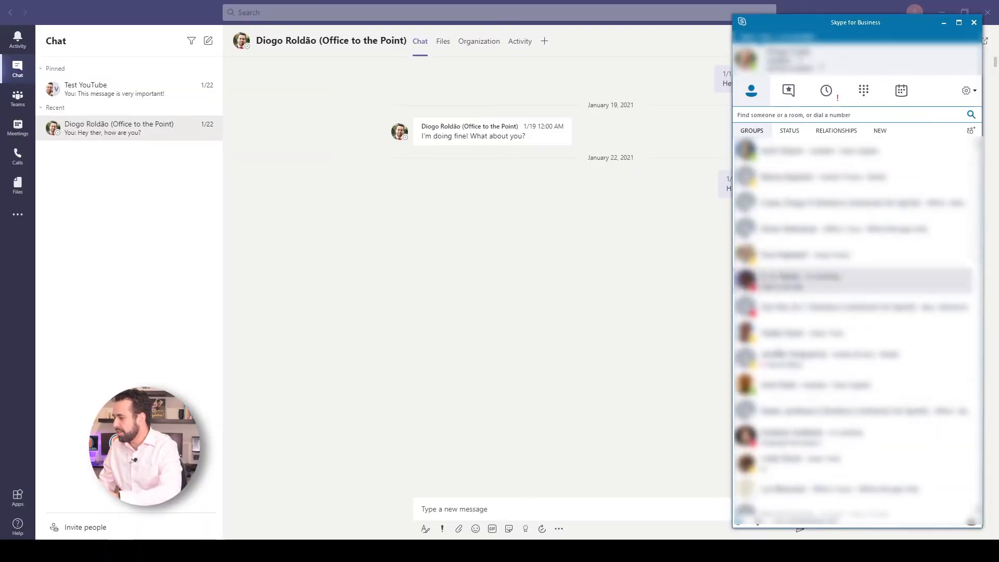
- Start an IM conversation with a contact and draft a 'Hi' greeting
click(787, 90)
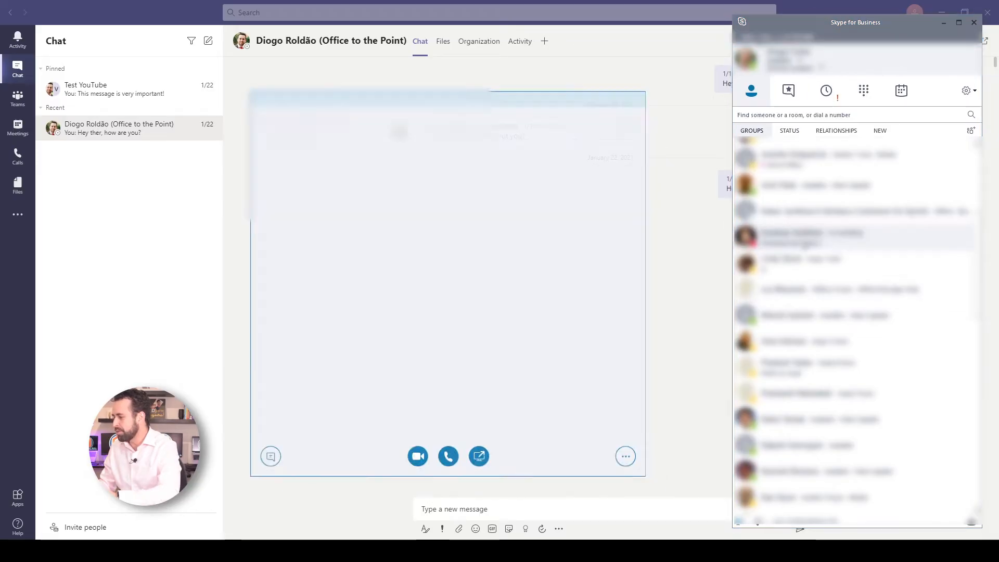
text(Hi)
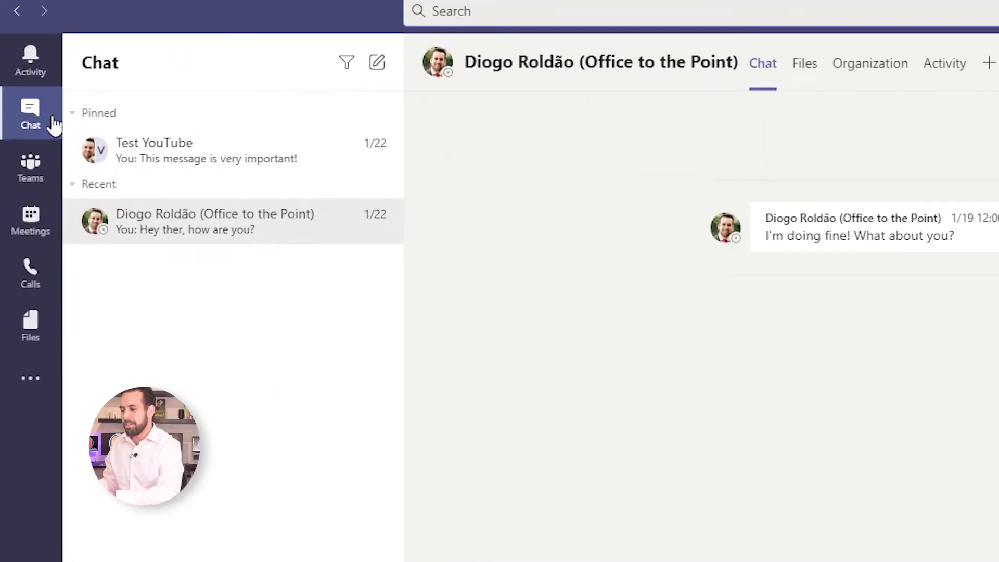
mouse_move(313, 104)
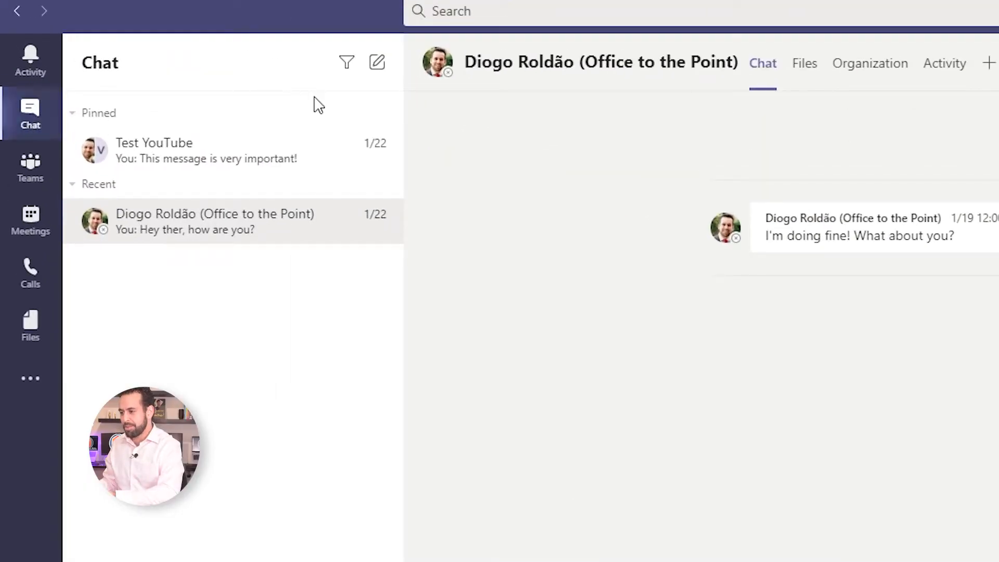
- Start a new chat with Diogo and send him 'Hi there!'
click(376, 62)
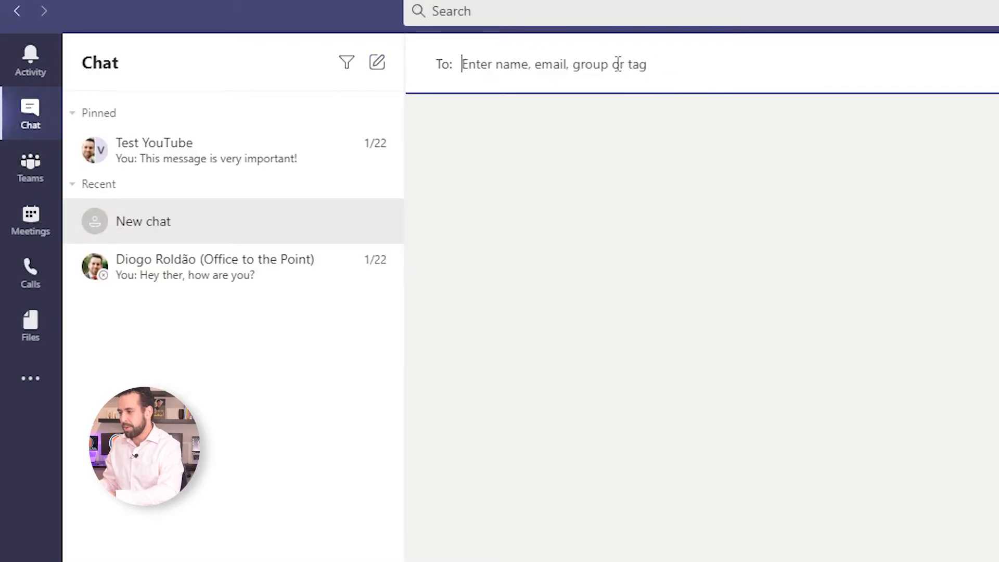
text(diogo)
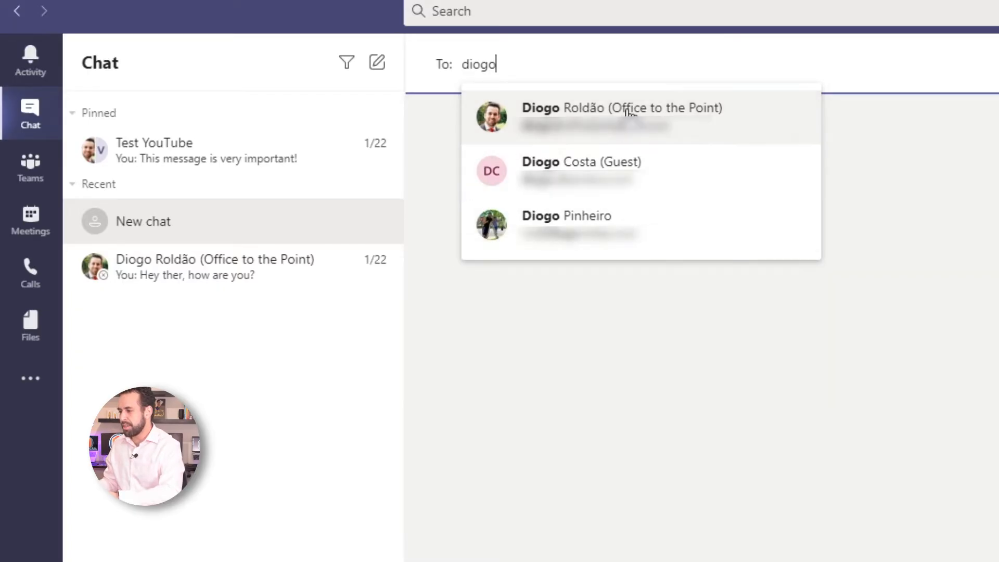
click(625, 111)
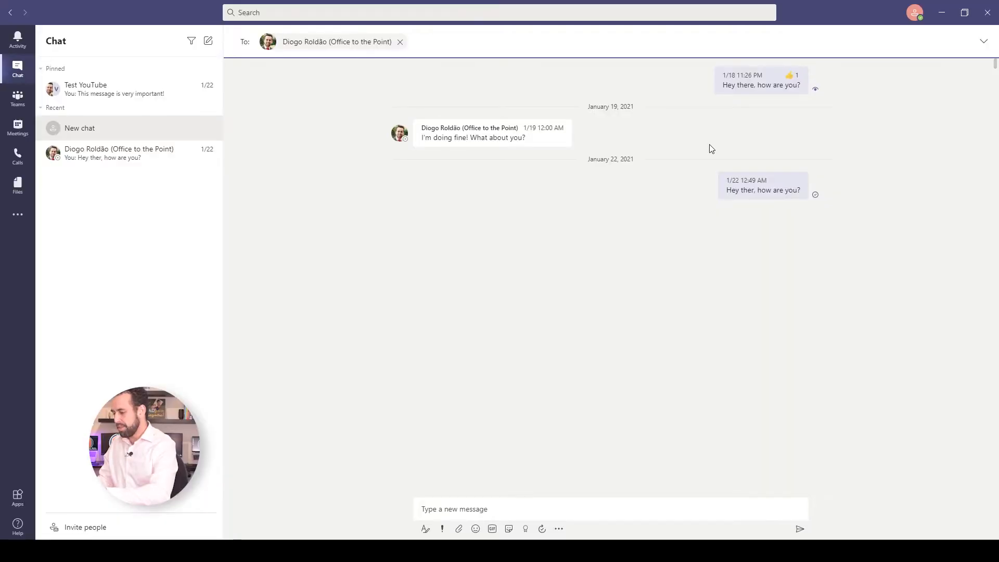
text(Hi there!)
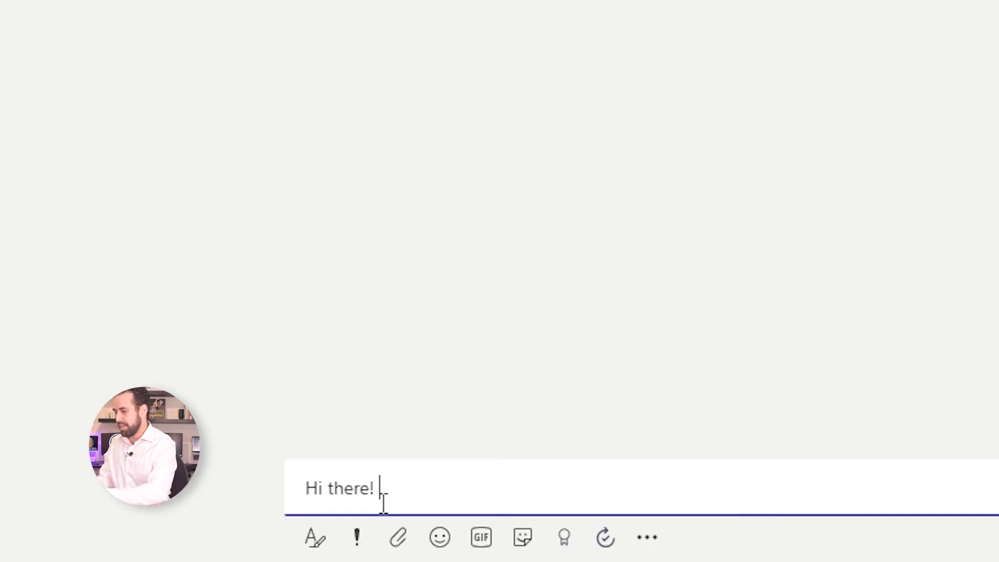
key(Enter)
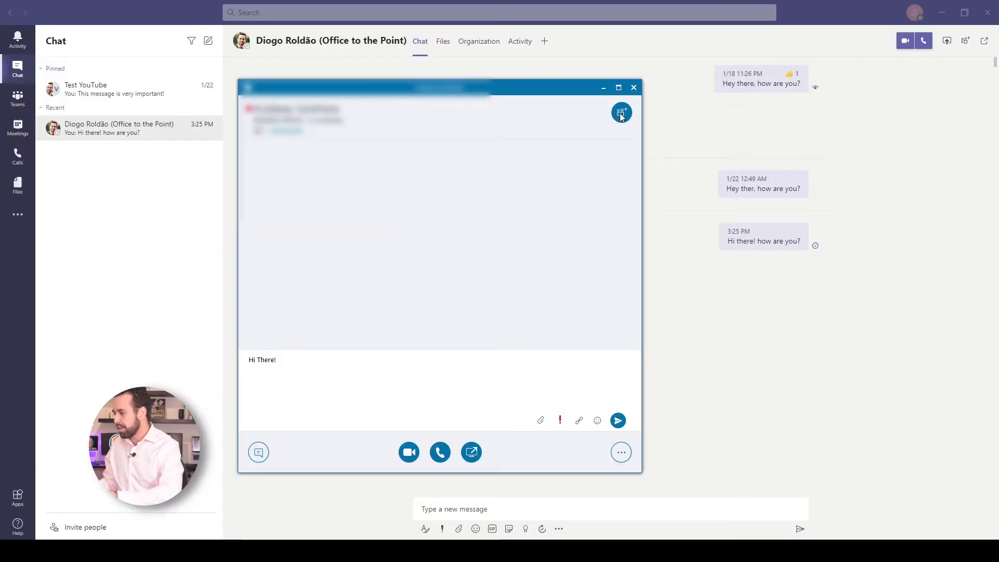
- Invite an additional contact into the ongoing Skype conversation
click(621, 112)
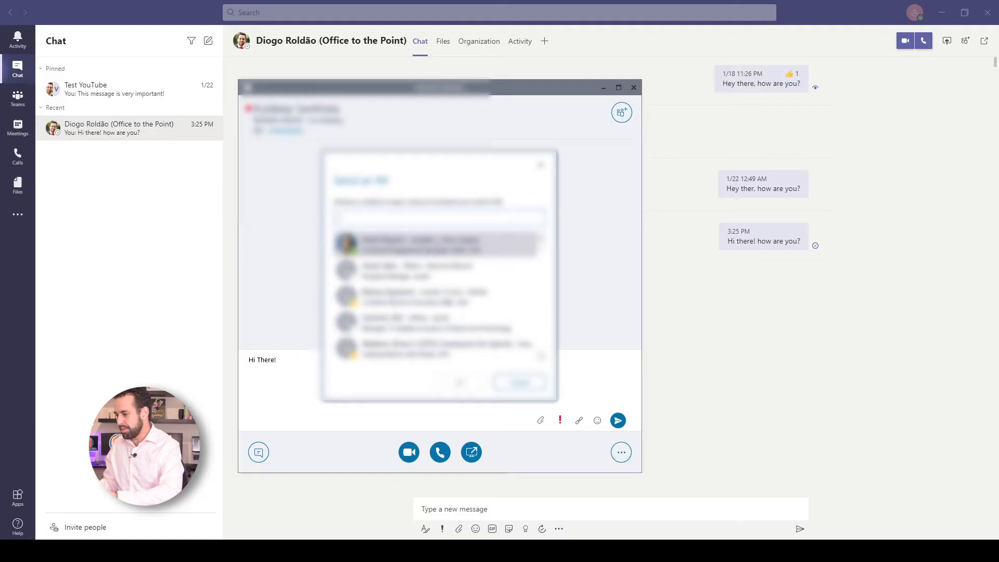
click(540, 164)
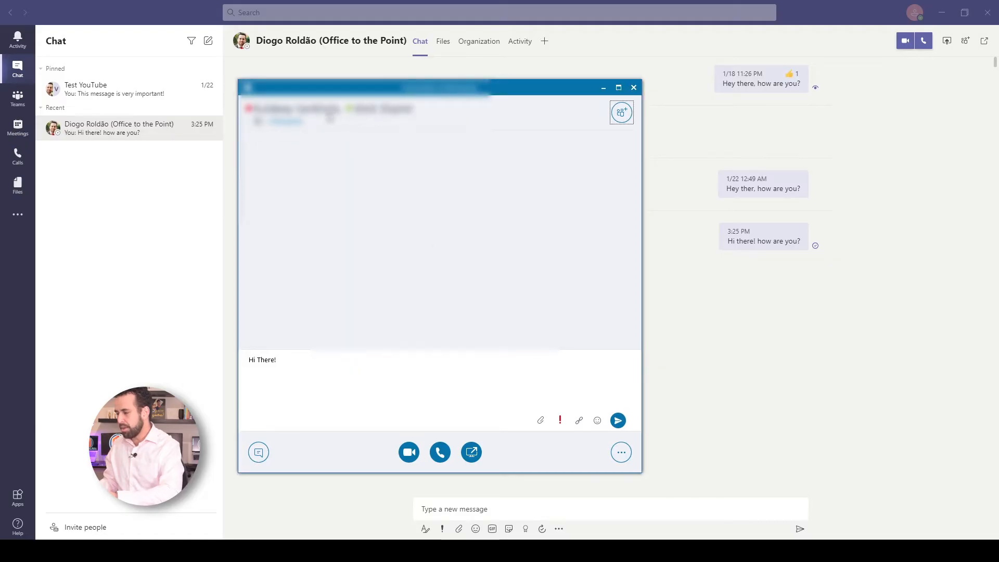
click(633, 87)
text(Hi ther!)
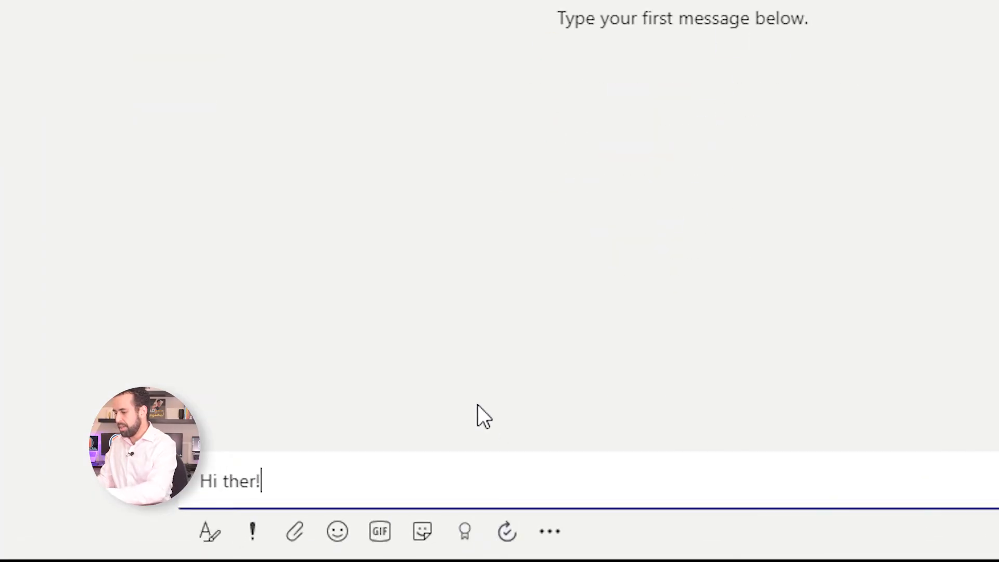
- Send the 'Hi there!' message to the new group chat
key(Enter)
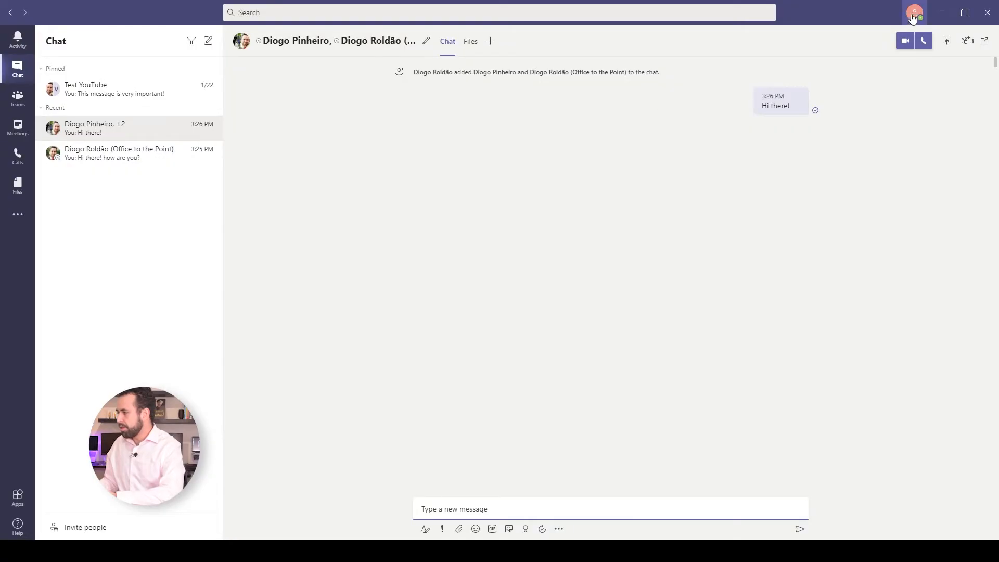
- Reach the Teams Settings from the profile picture's account menu
click(914, 11)
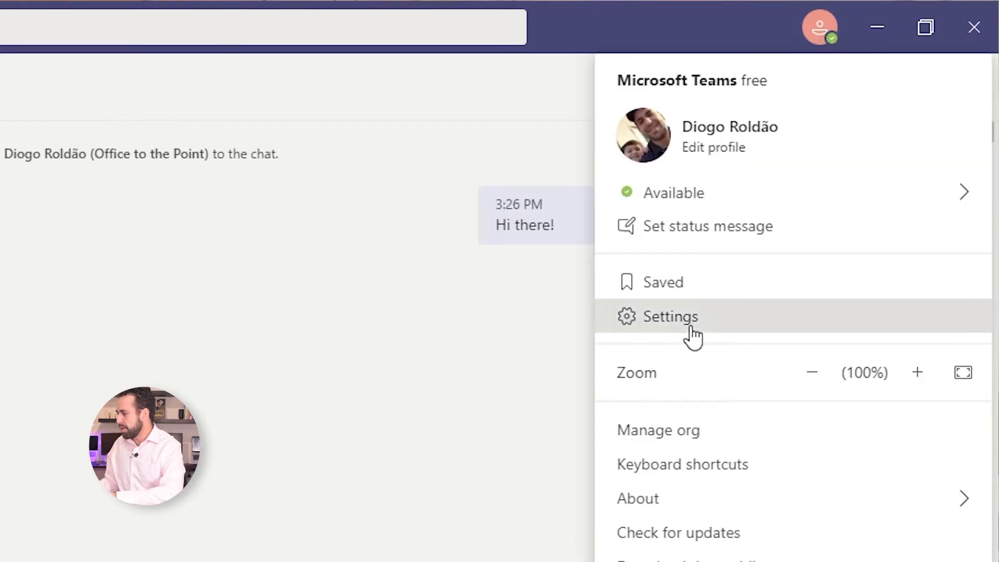
click(670, 317)
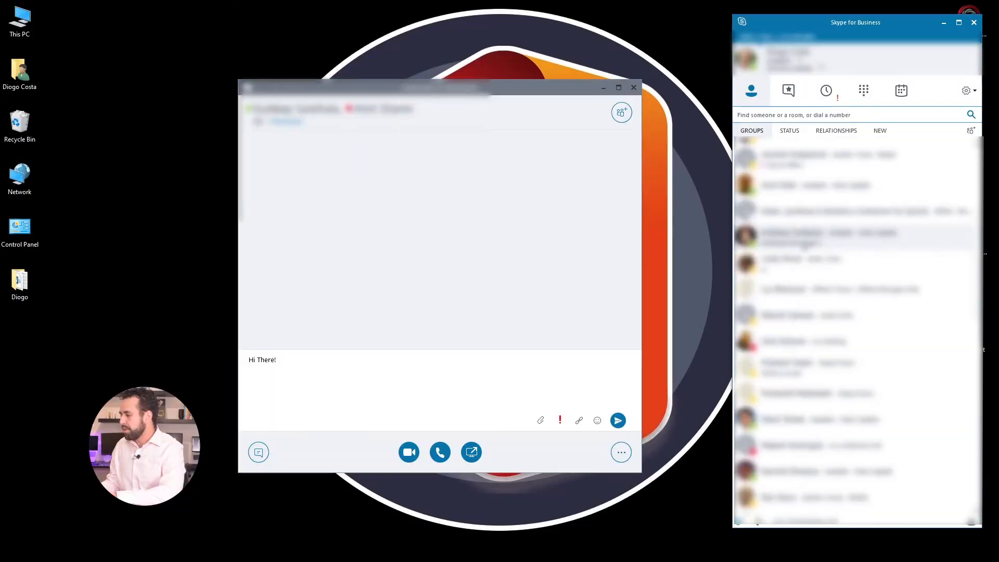
mouse_move(663, 226)
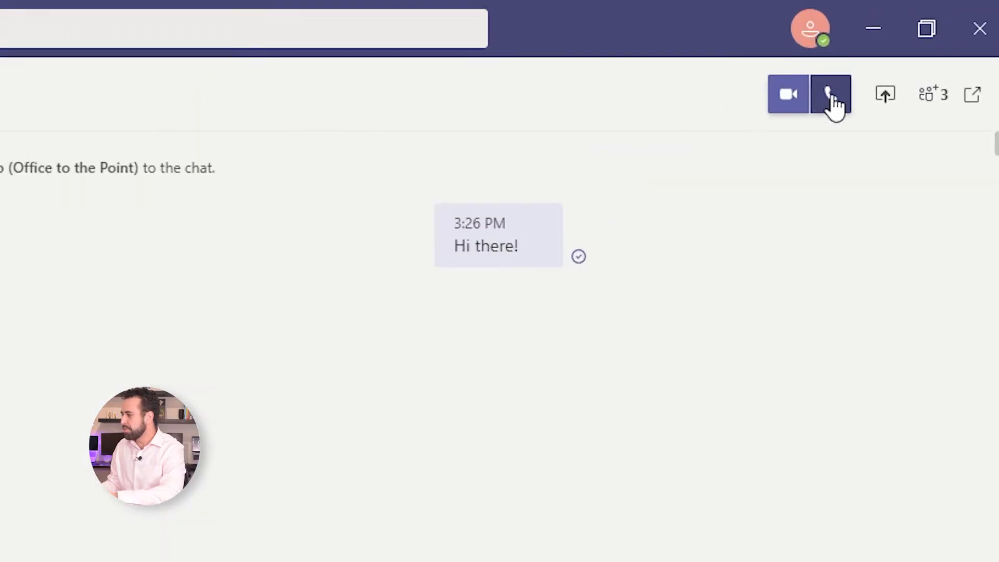
mouse_move(809, 109)
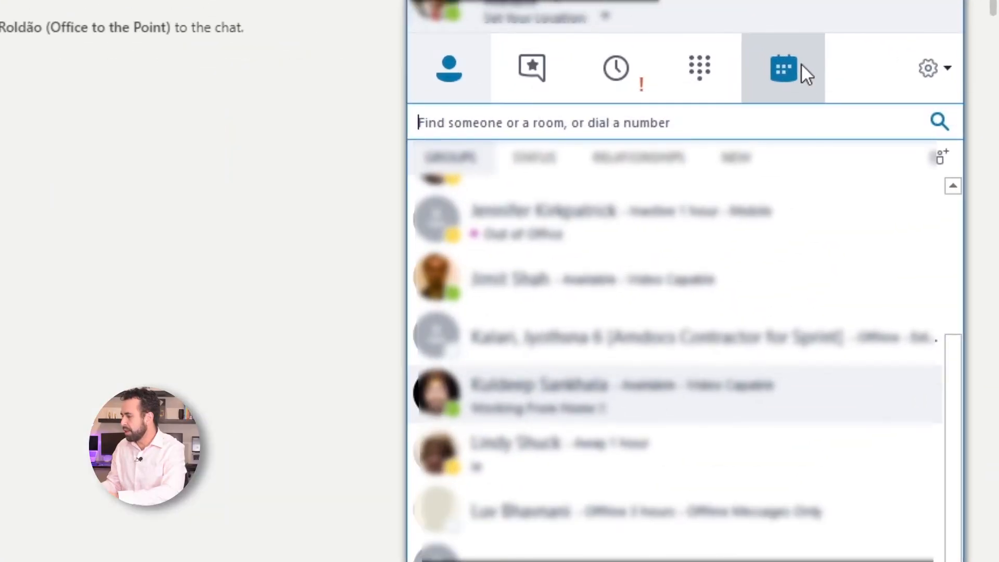
- Show the Skype for Business Meetings tab with today's empty schedule
click(783, 69)
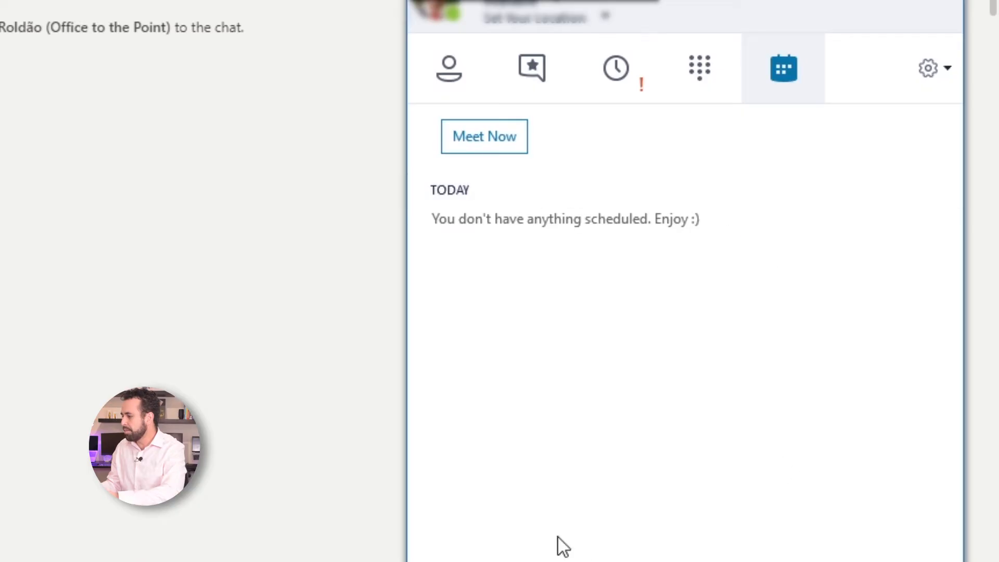
mouse_move(554, 204)
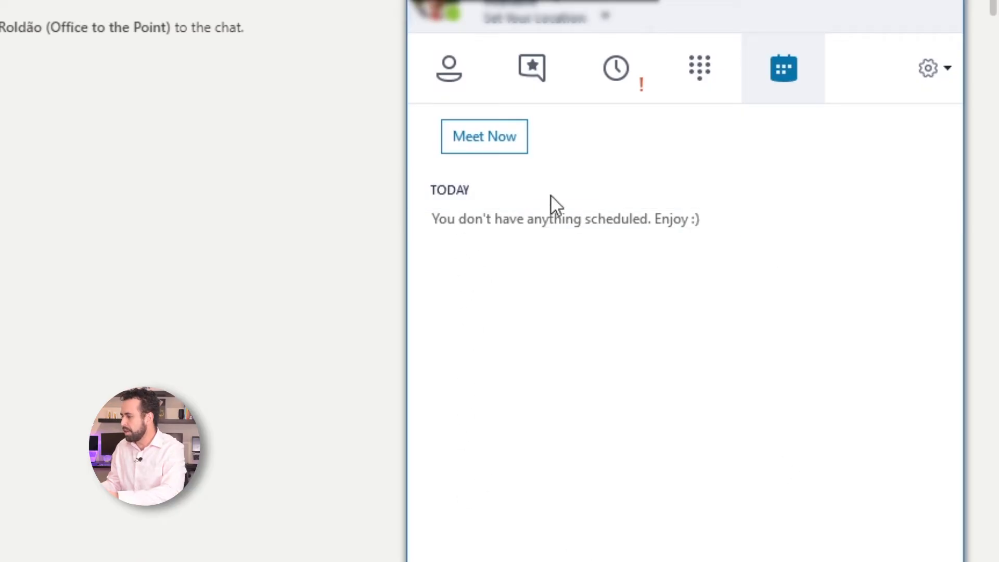
mouse_move(632, 253)
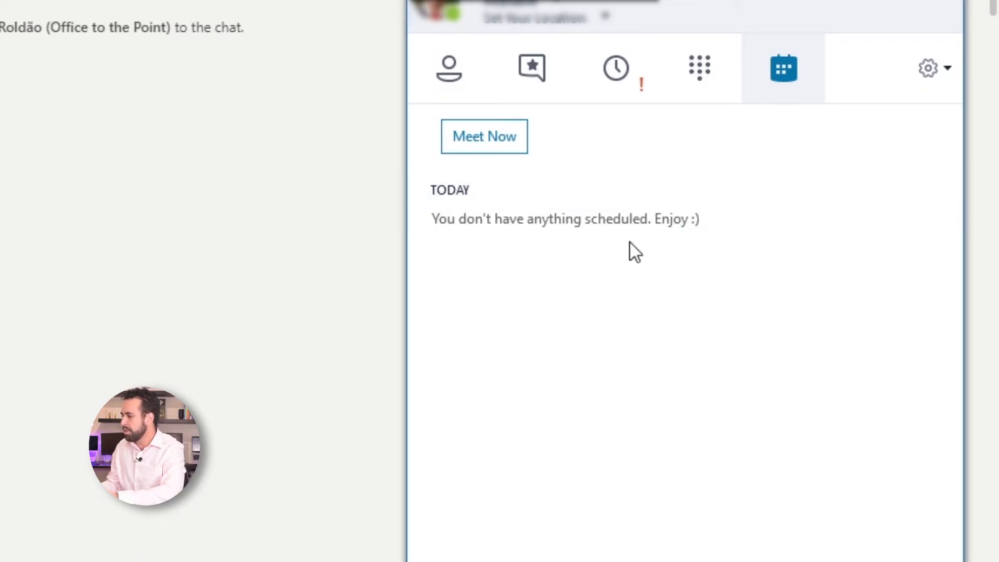
mouse_move(590, 496)
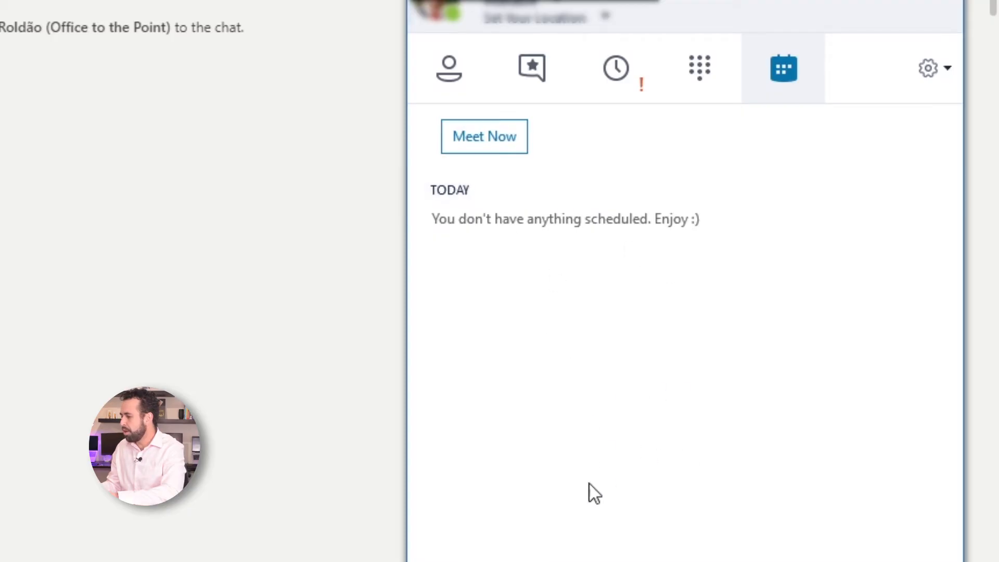
mouse_move(803, 526)
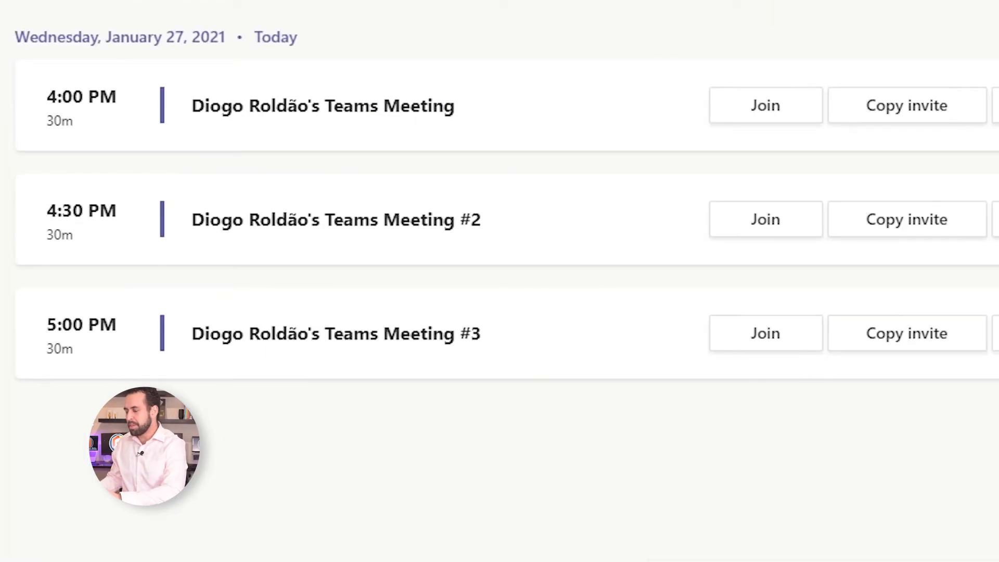
mouse_move(495, 115)
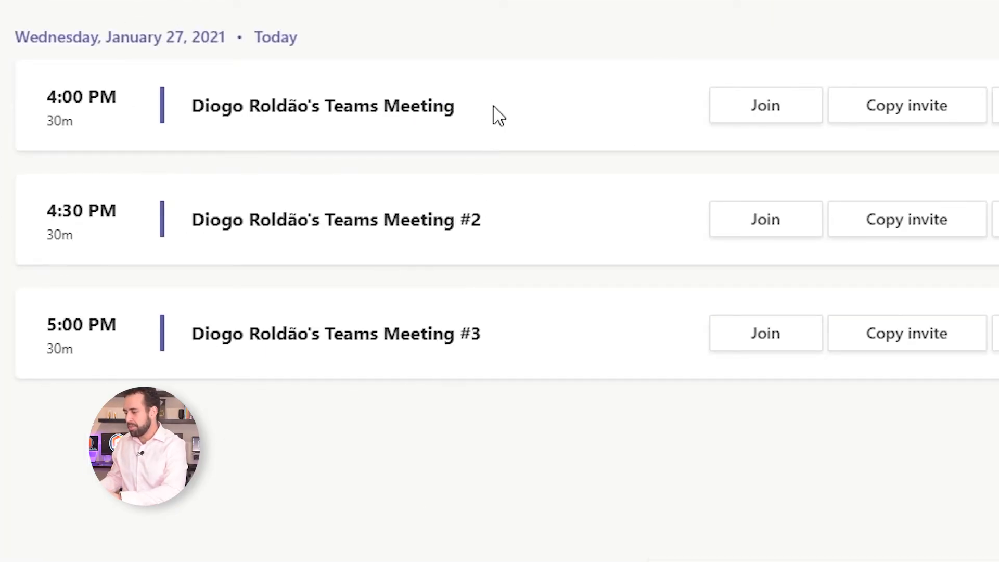
mouse_move(177, 37)
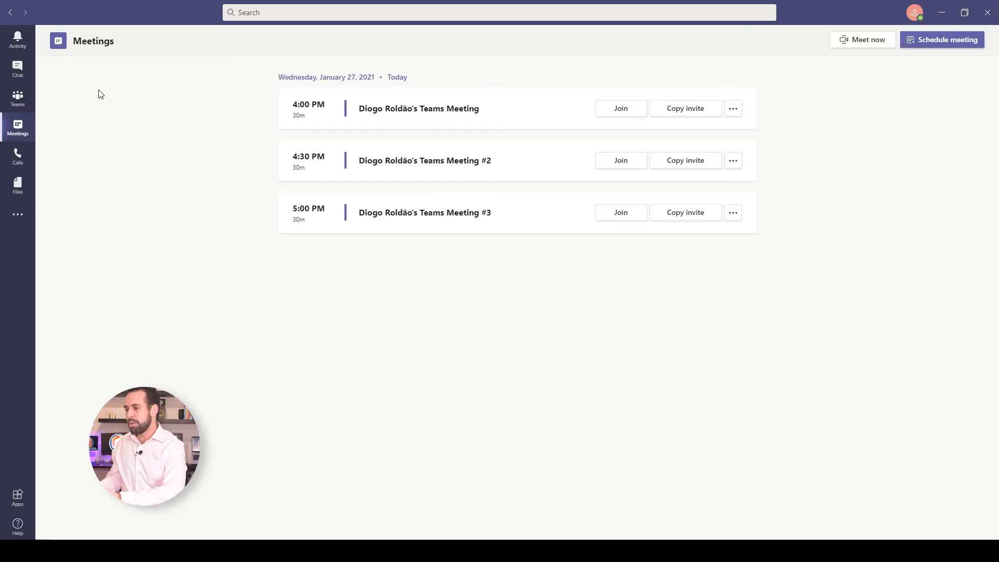
mouse_move(418, 136)
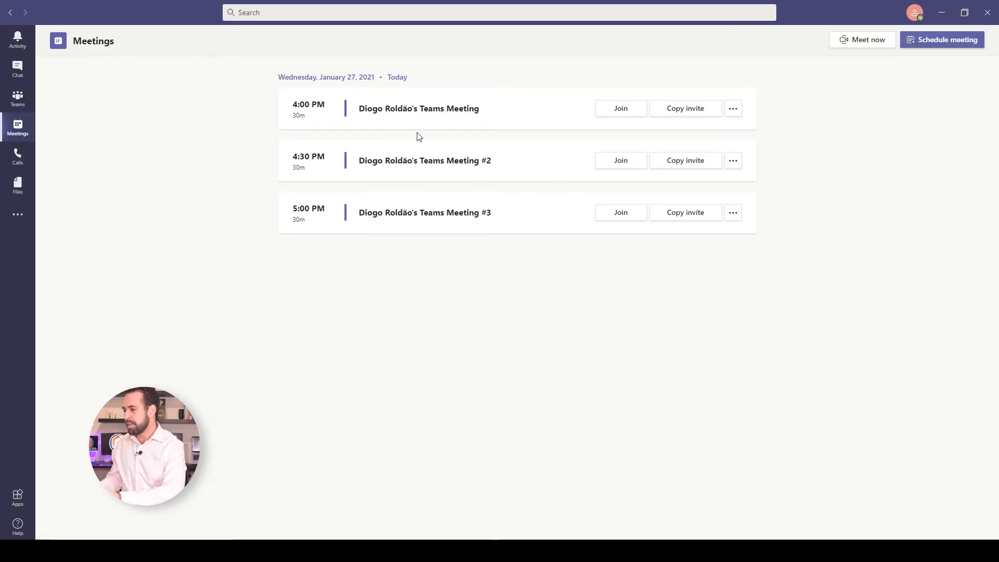
- Join the 4:00 PM meeting to reach its pre-join audio and video screen
click(621, 108)
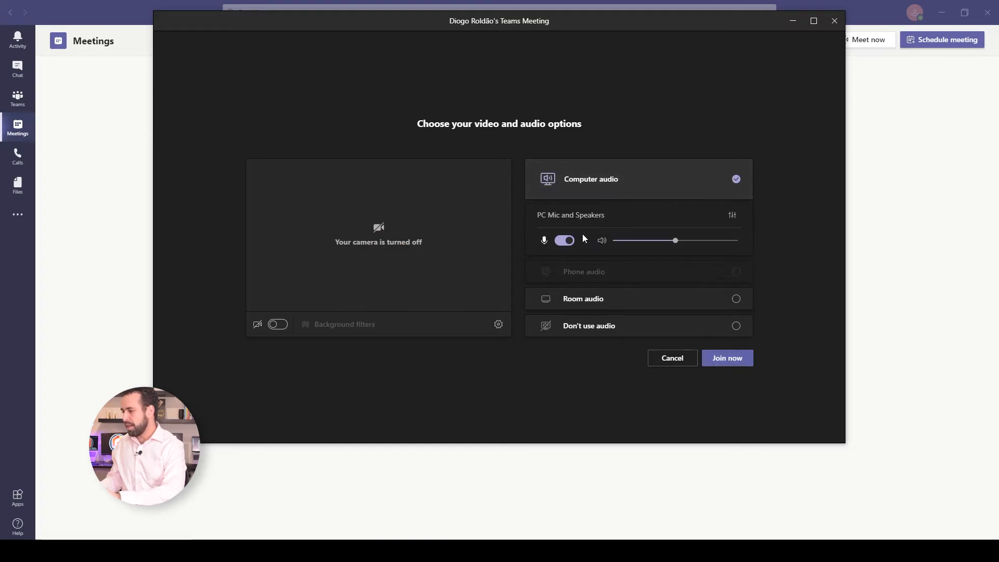
- Enter the meeting with computer audio, then leave it and hang up
click(727, 358)
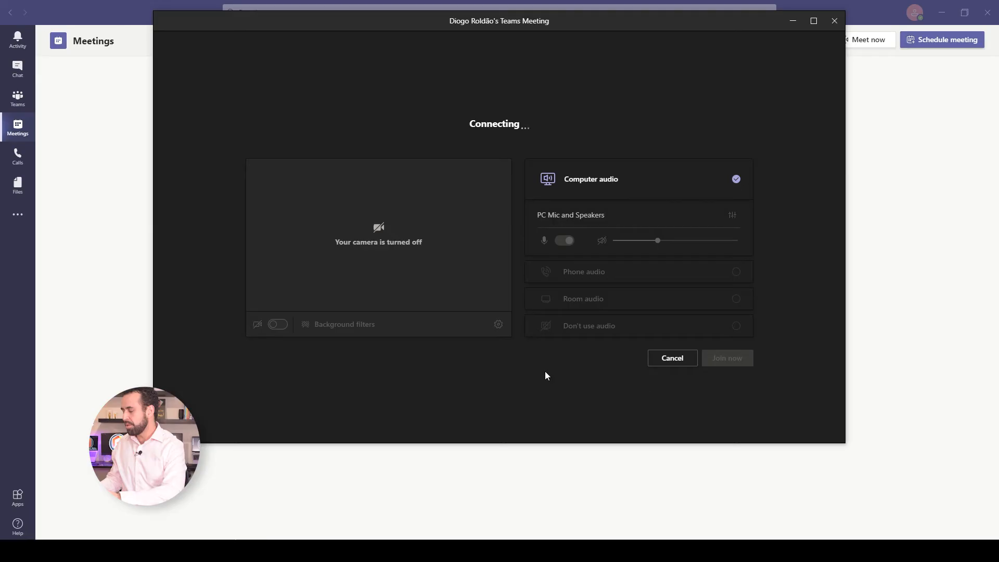
click(726, 358)
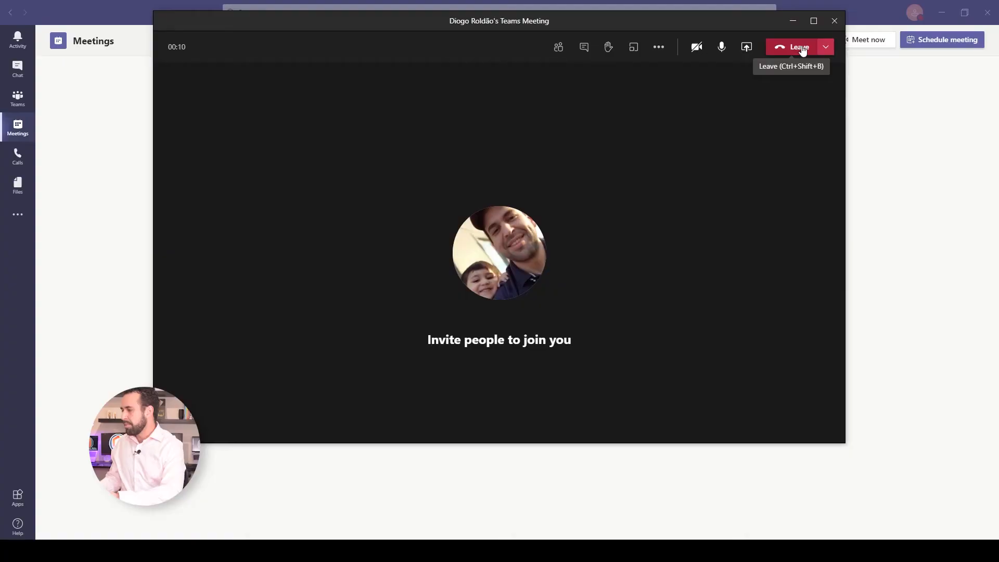
click(794, 47)
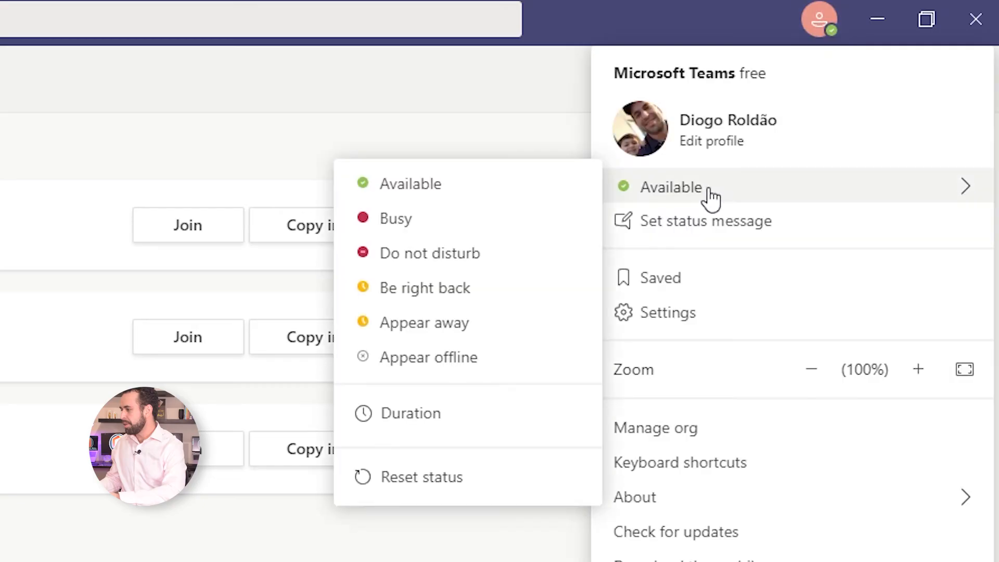
mouse_move(442, 253)
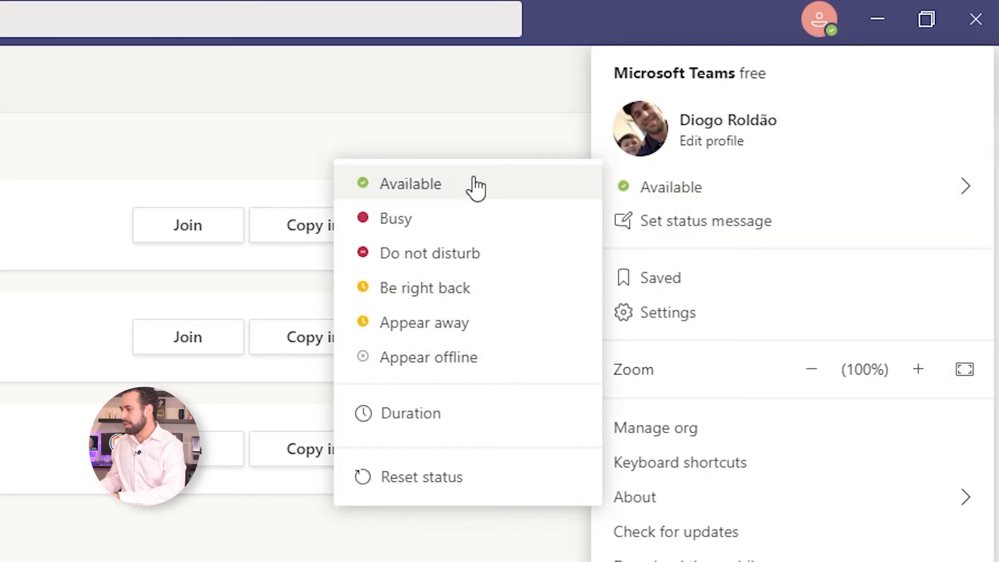
mouse_move(476, 218)
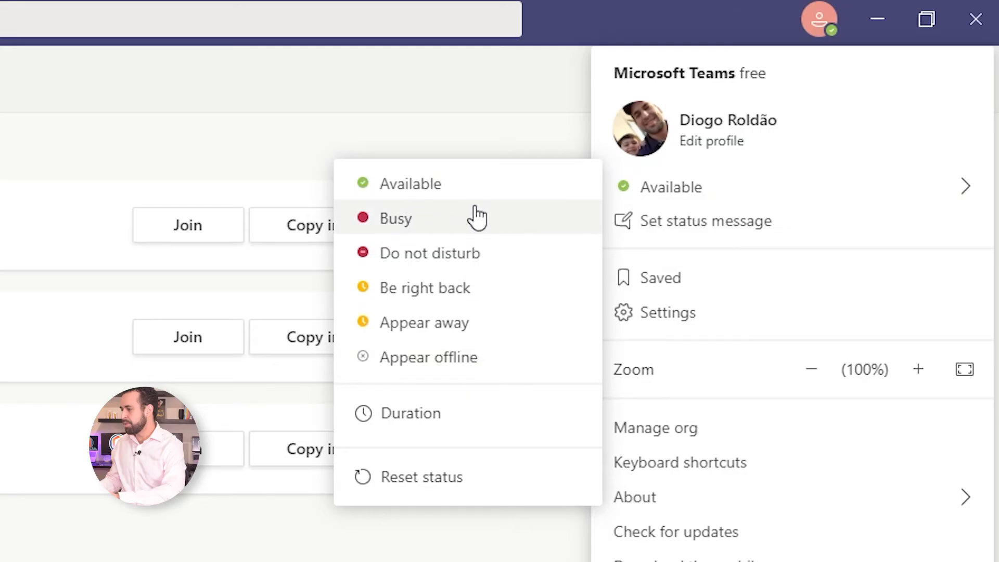
mouse_move(501, 266)
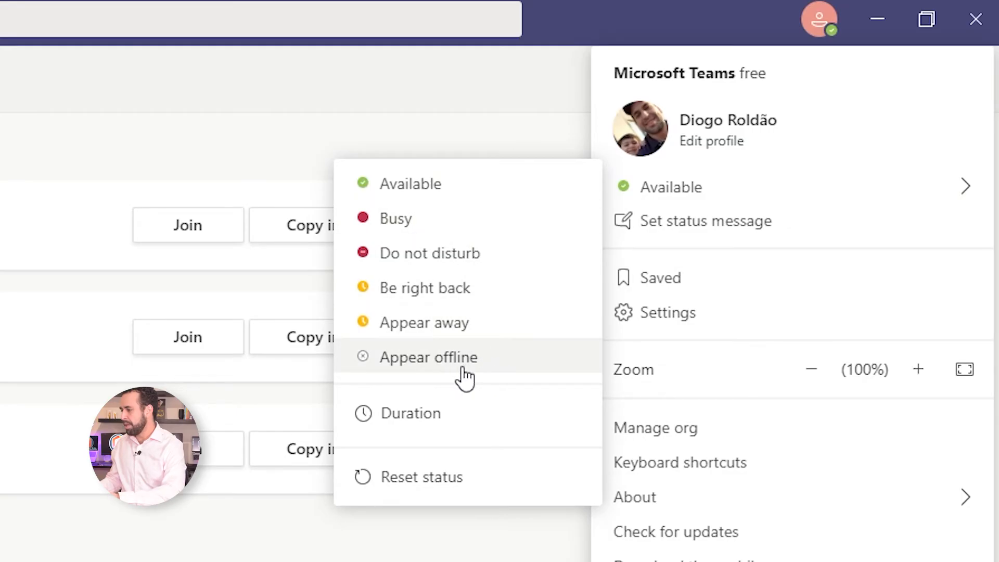
mouse_move(448, 507)
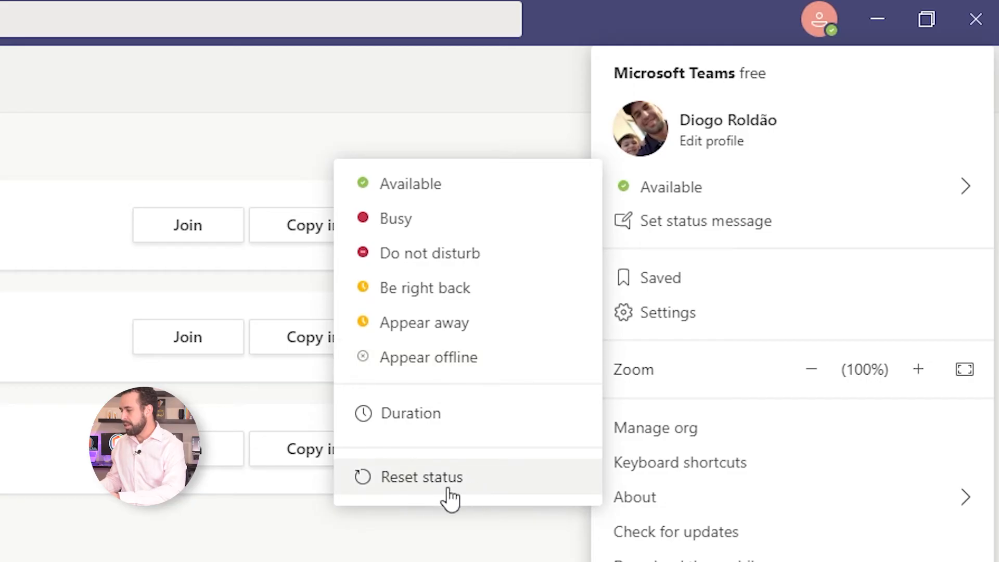
mouse_move(451, 294)
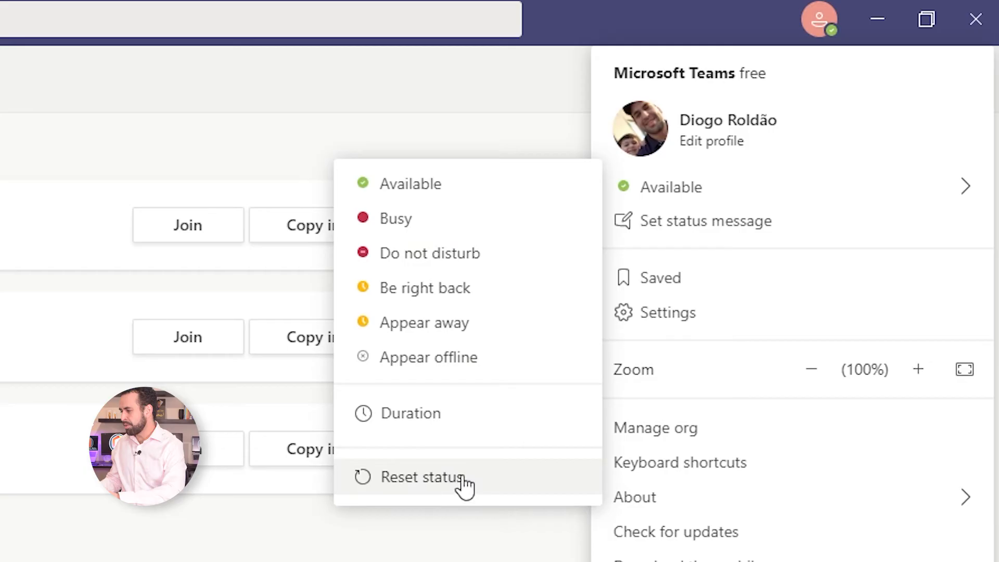
mouse_move(445, 433)
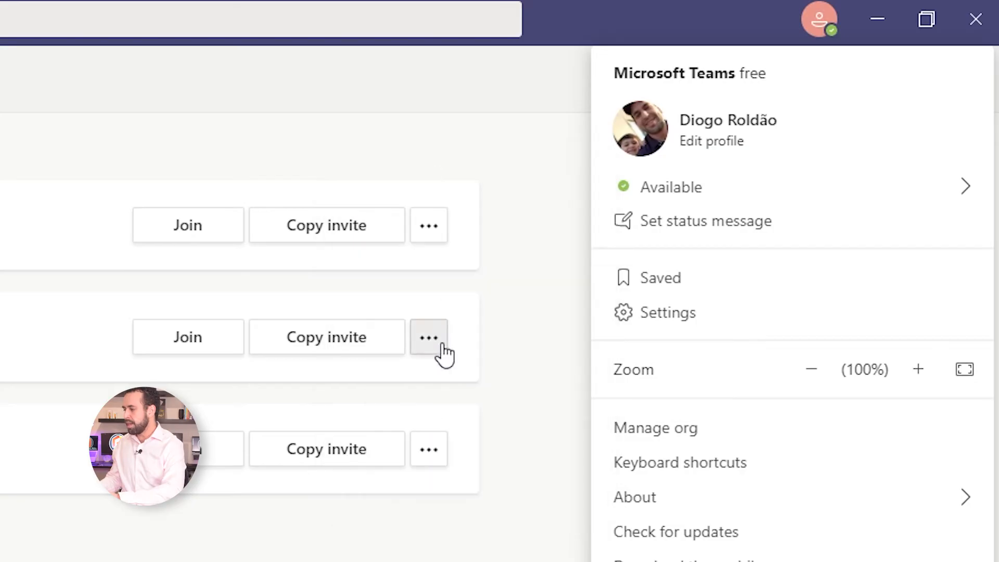
- Reveal the presence status choices under the Available entry
click(671, 187)
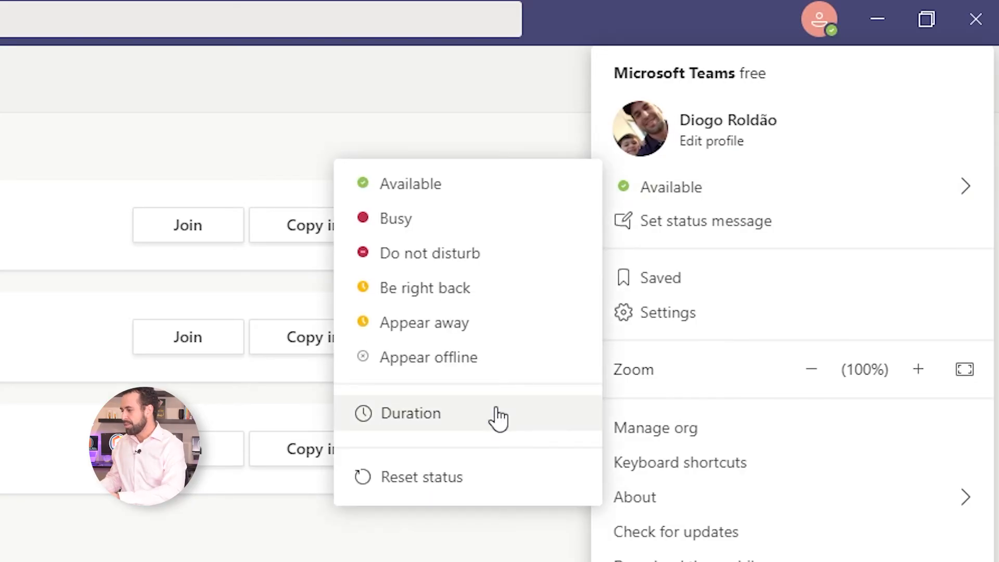
mouse_move(510, 439)
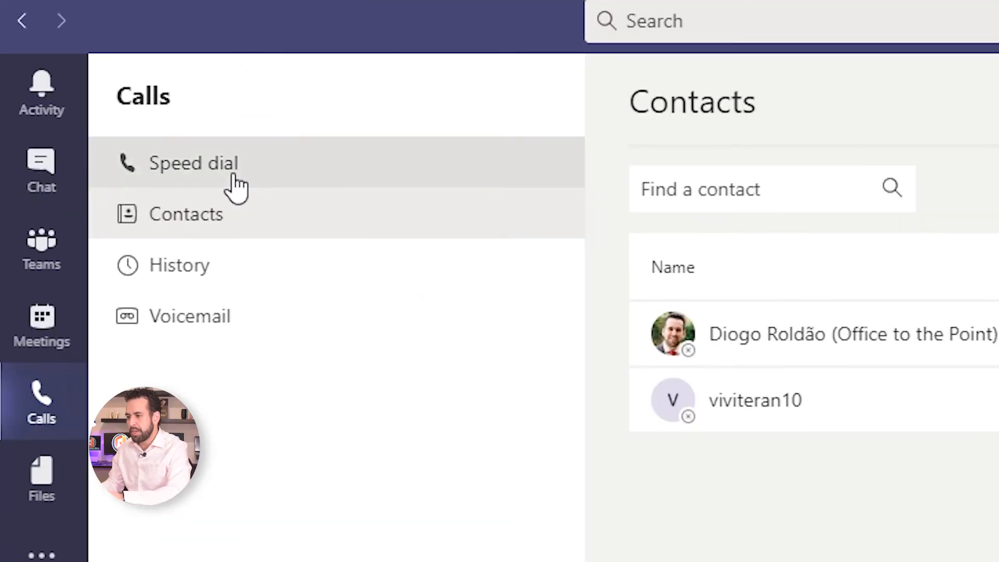
- Add a contact to the speed dial list in Calls and confirm it
click(192, 162)
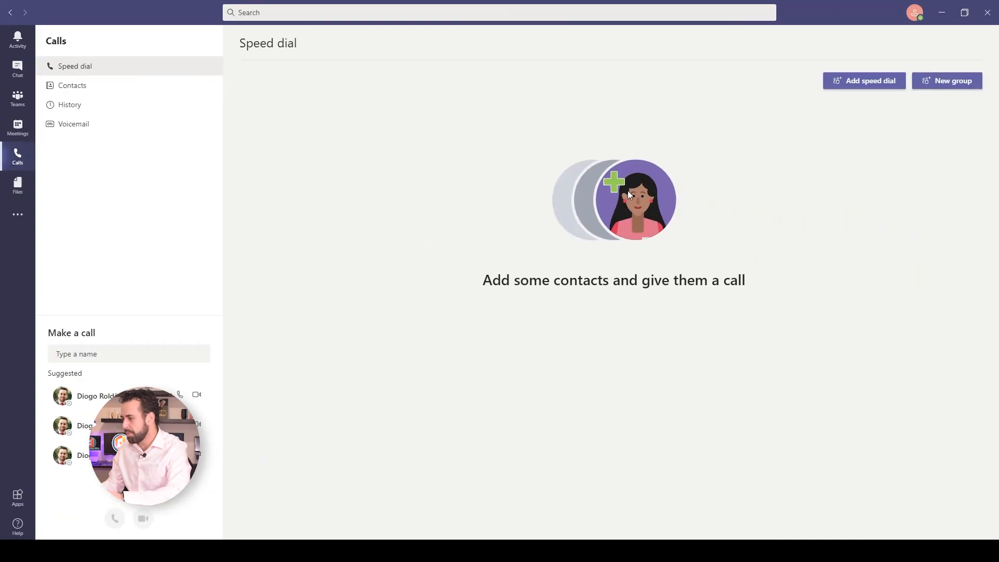
mouse_move(889, 110)
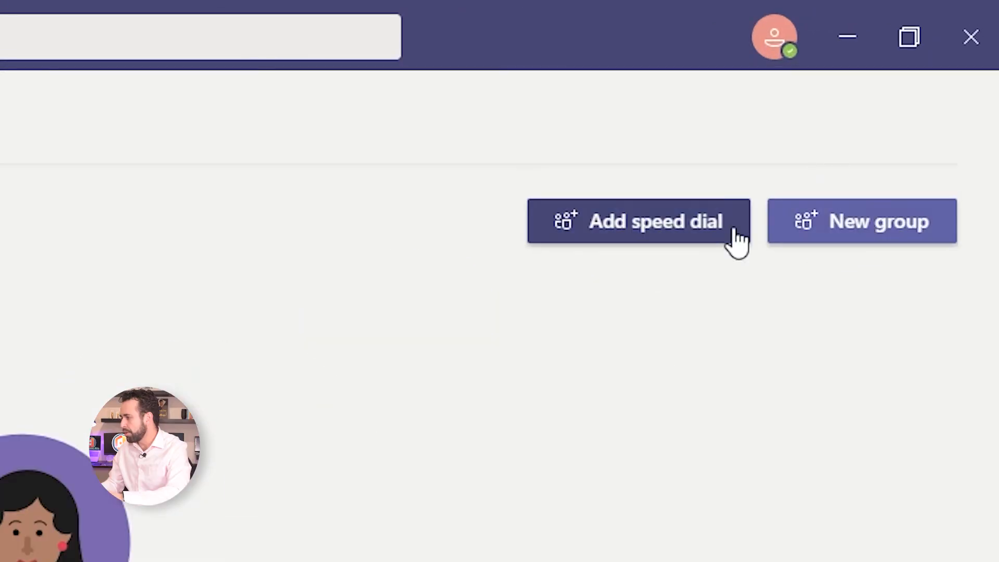
click(655, 222)
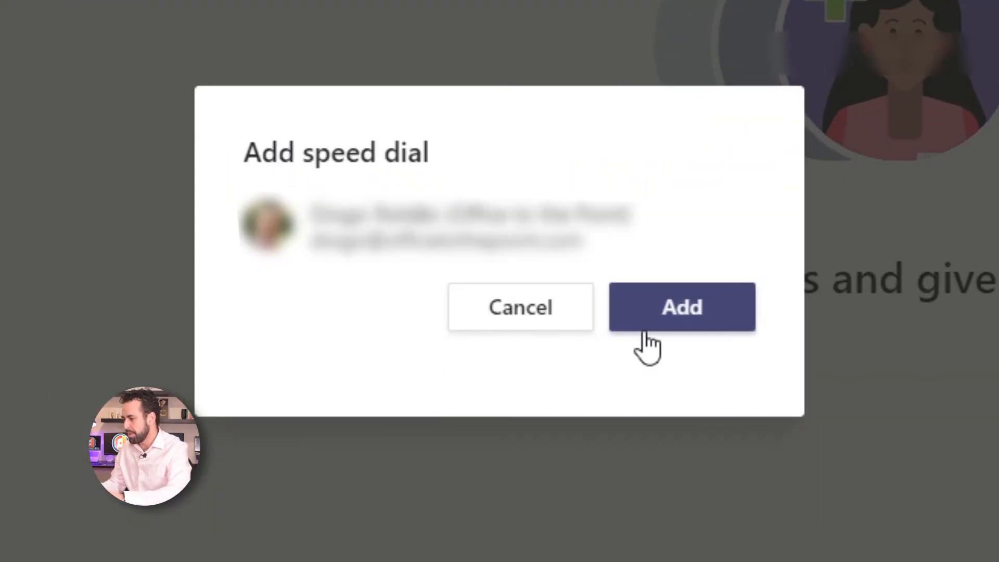
click(682, 322)
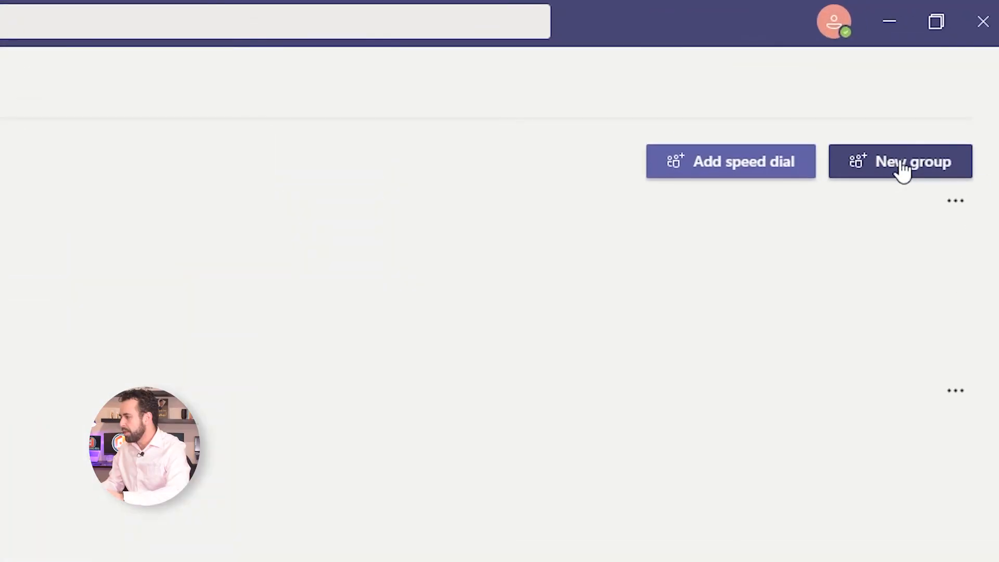
- Create a new contact group named 'YouTube Group'
click(900, 162)
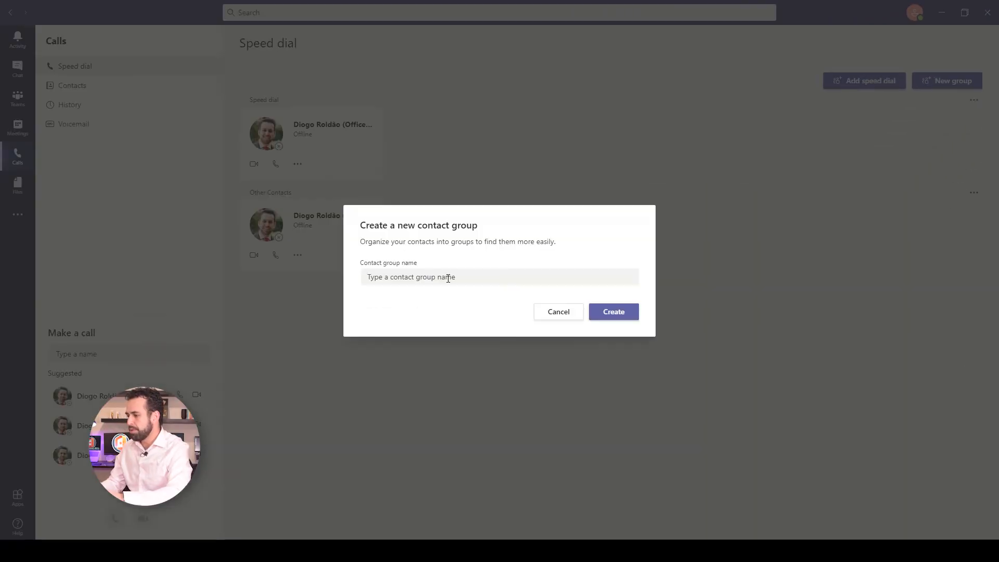
text(YouTube Group)
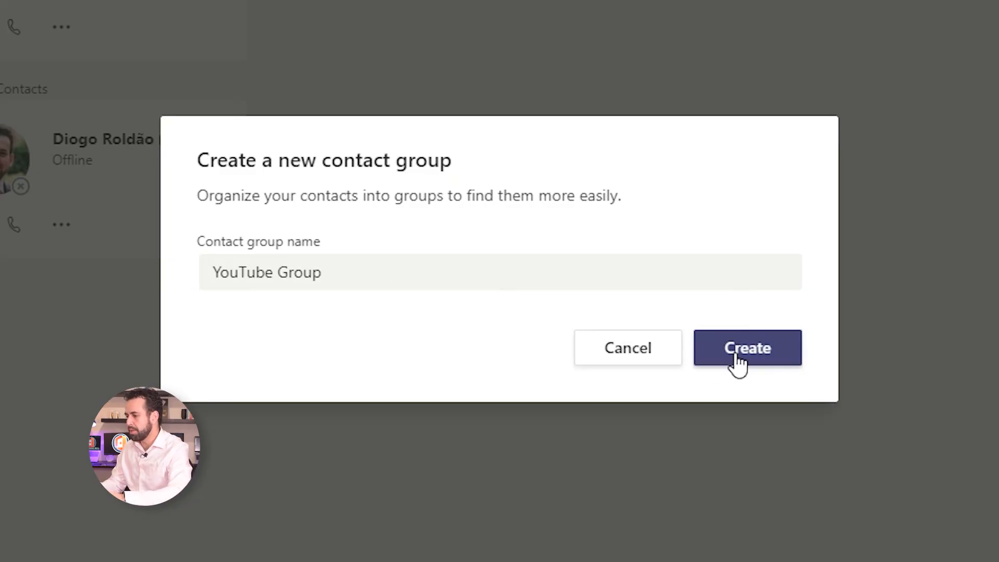
click(747, 348)
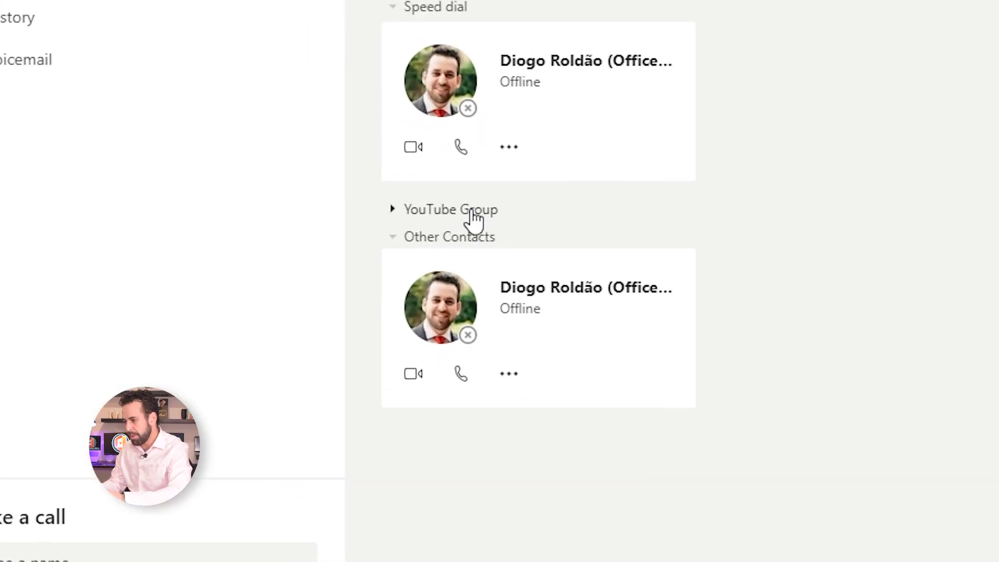
- Start adding the contact 'Diogo' to the new YouTube Group
click(947, 366)
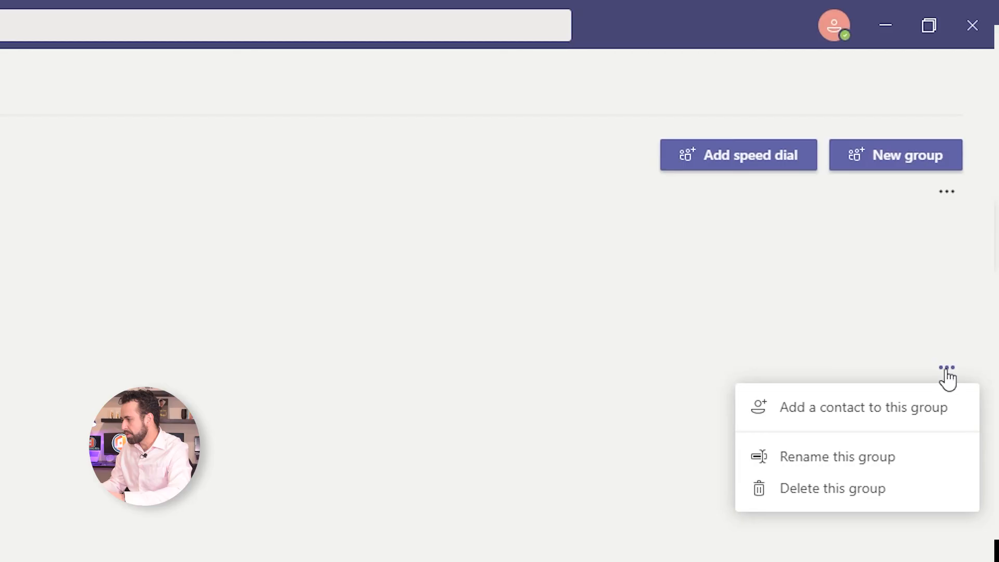
click(863, 407)
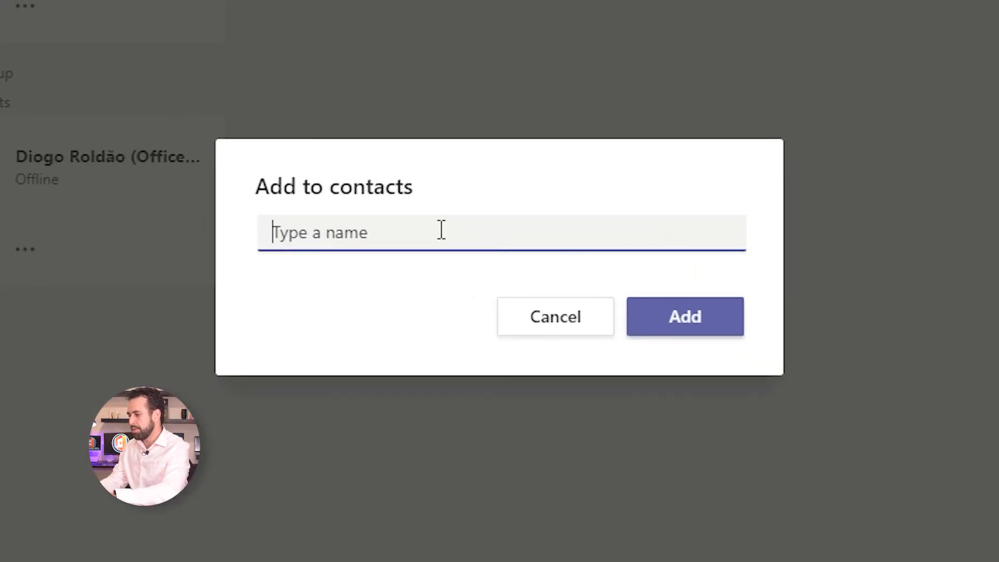
text(Diogo)
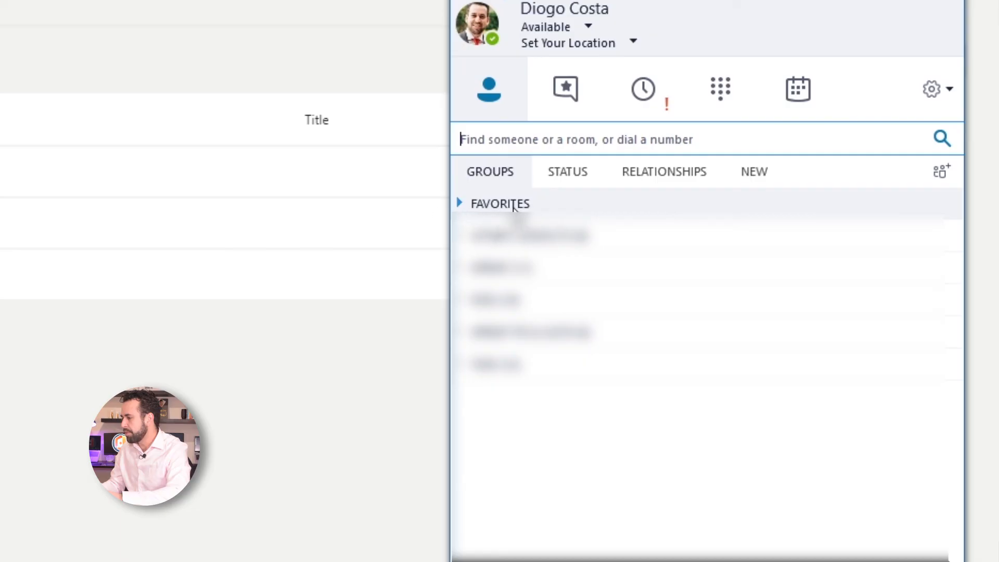
- Expand the FAVORITES group and bring up options for a favourite contact
click(459, 204)
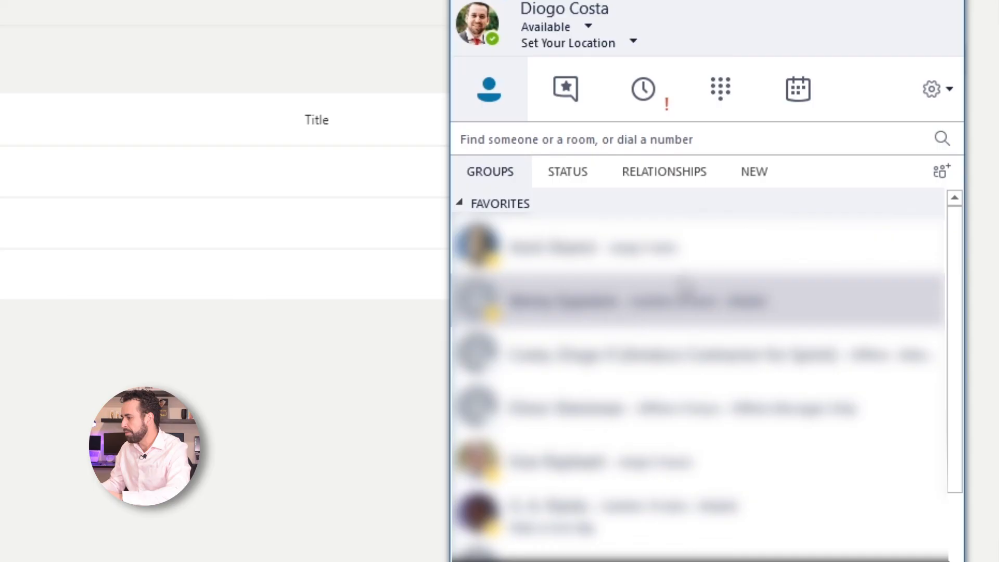
right_click(642, 300)
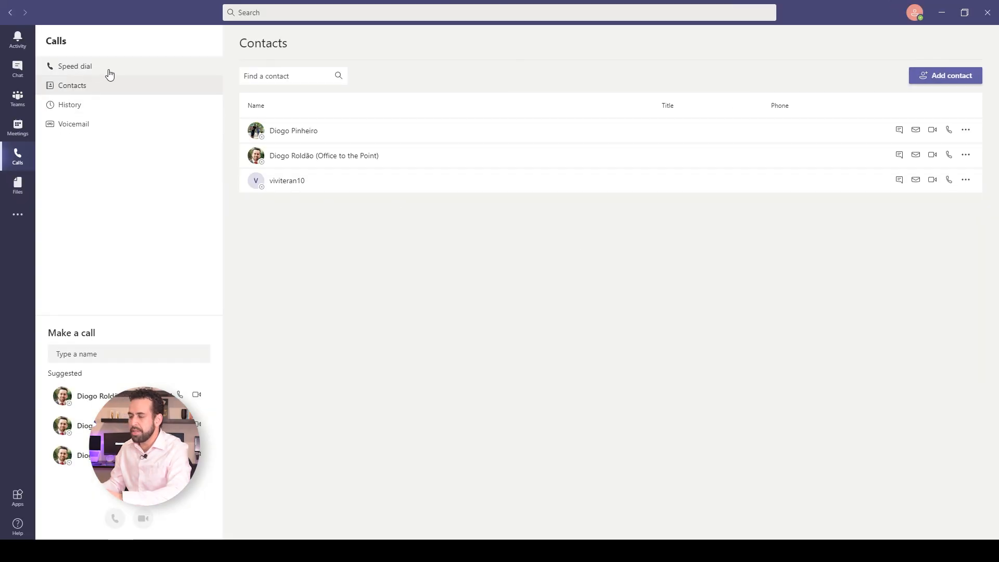
click(75, 67)
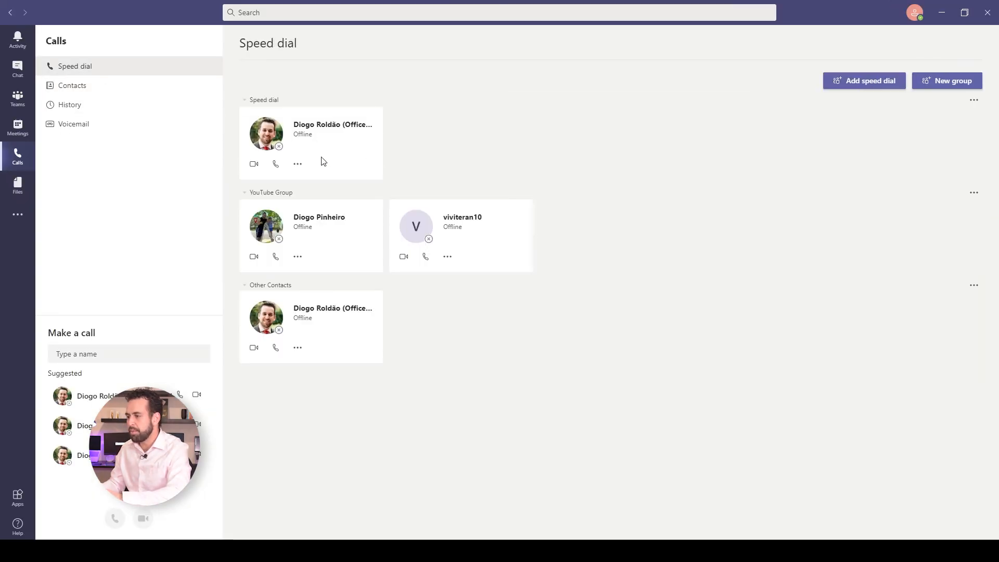
mouse_move(447, 143)
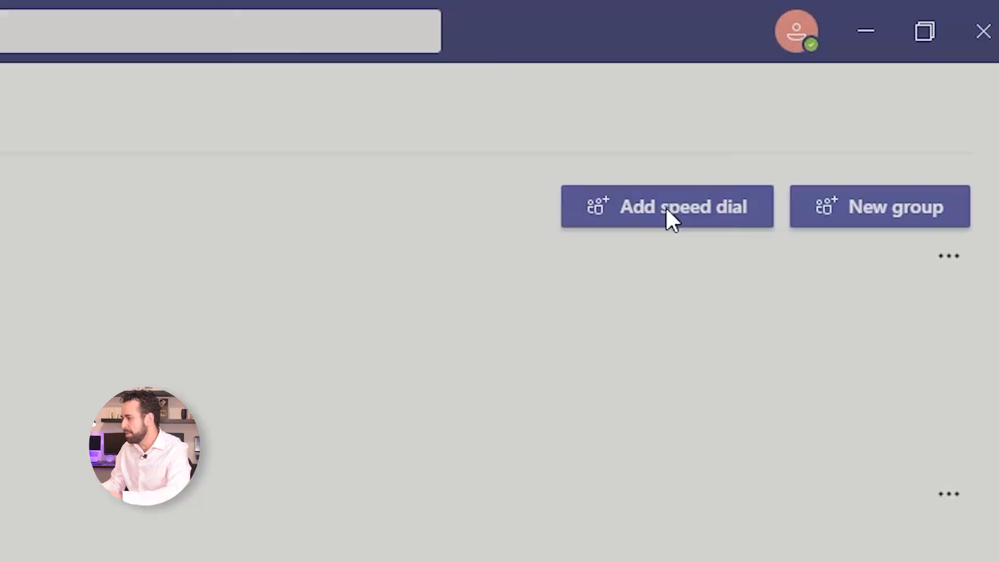
click(678, 214)
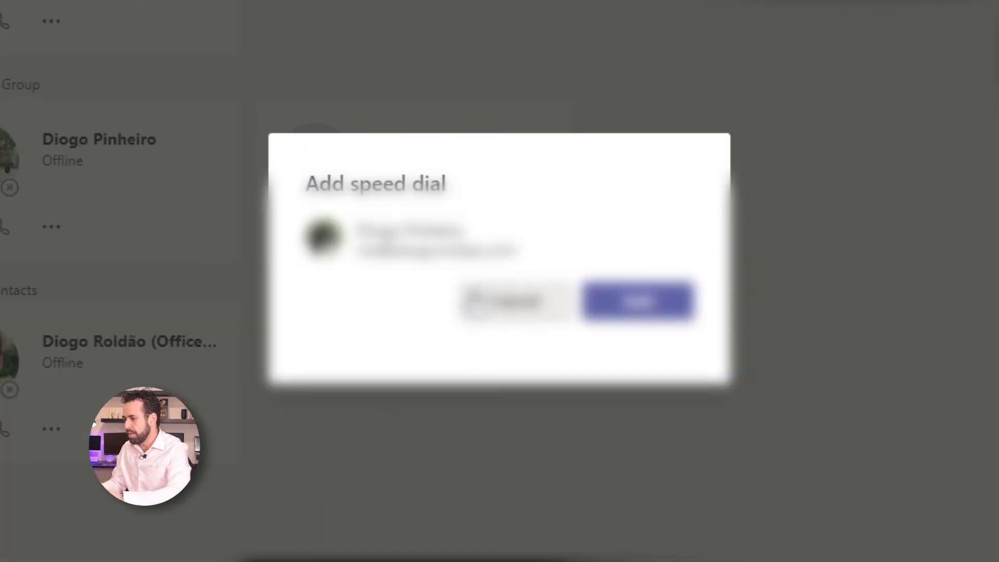
click(639, 302)
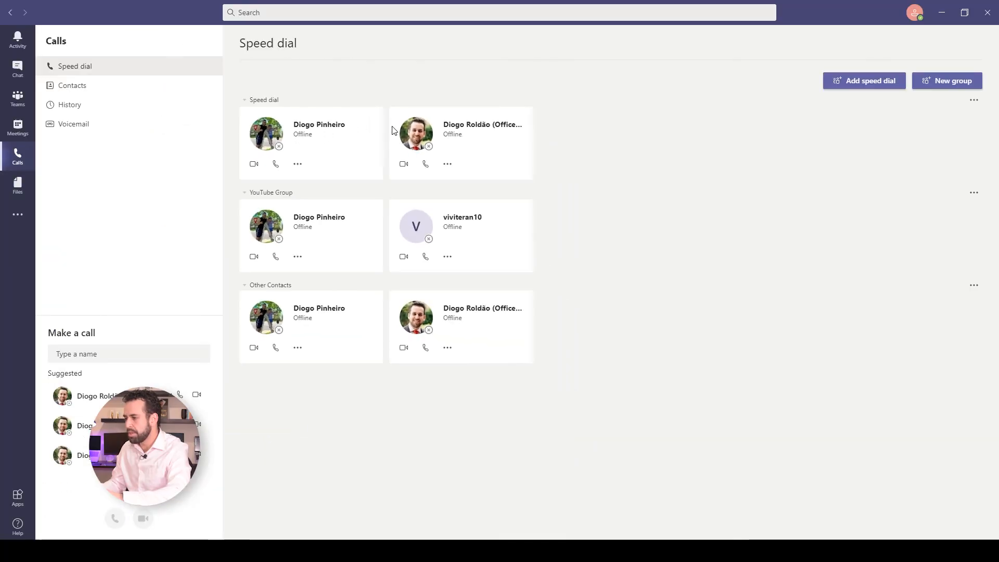